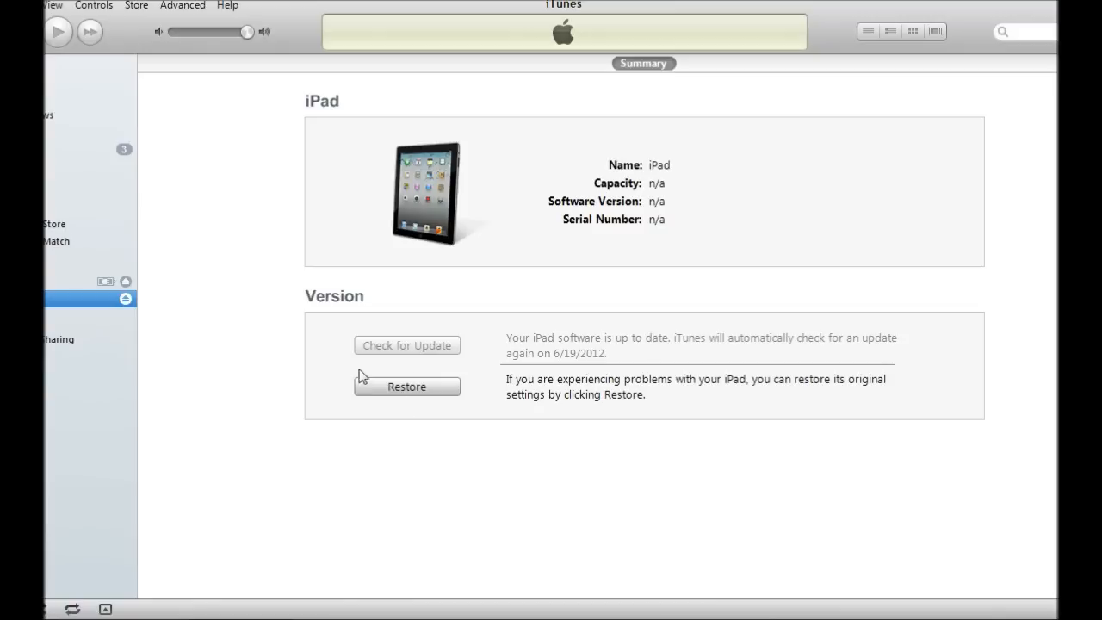
mouse_move(500, 285)
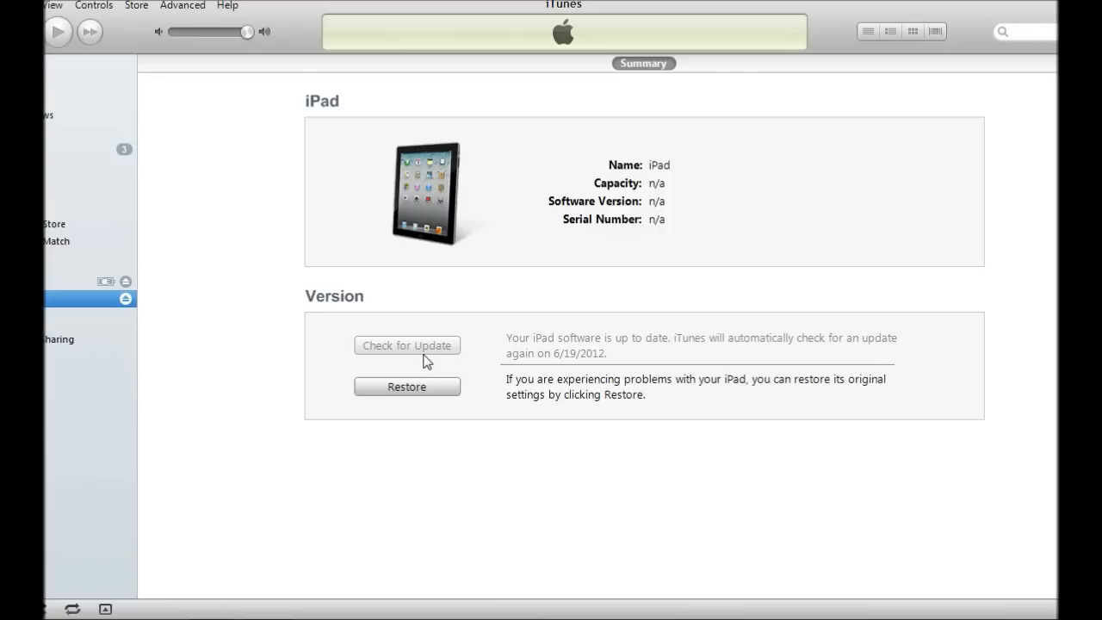
mouse_move(513, 246)
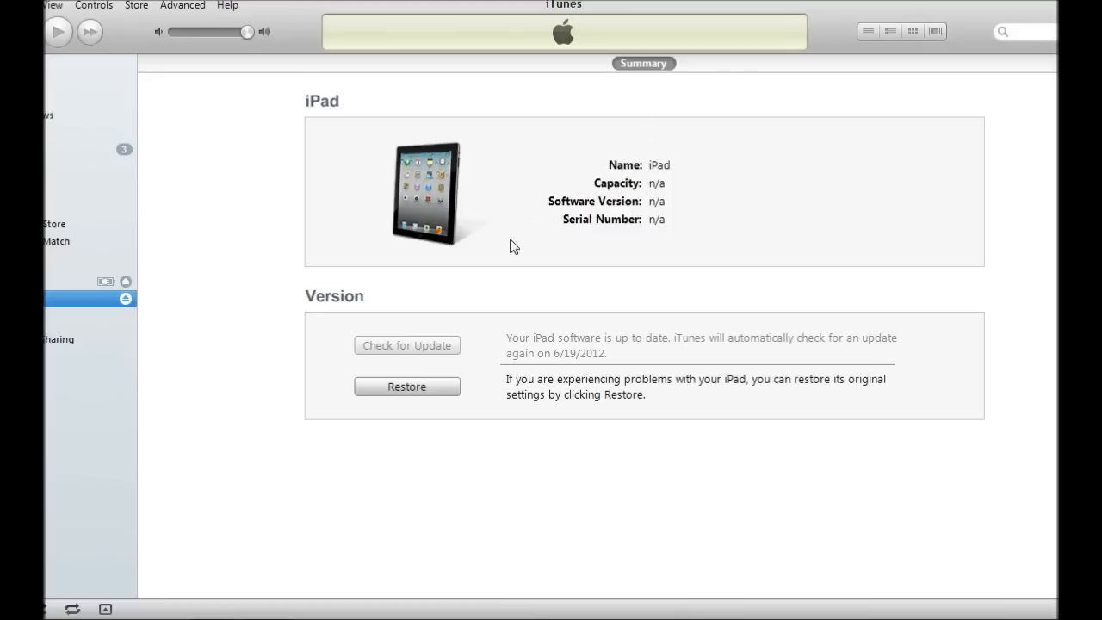
mouse_move(606, 279)
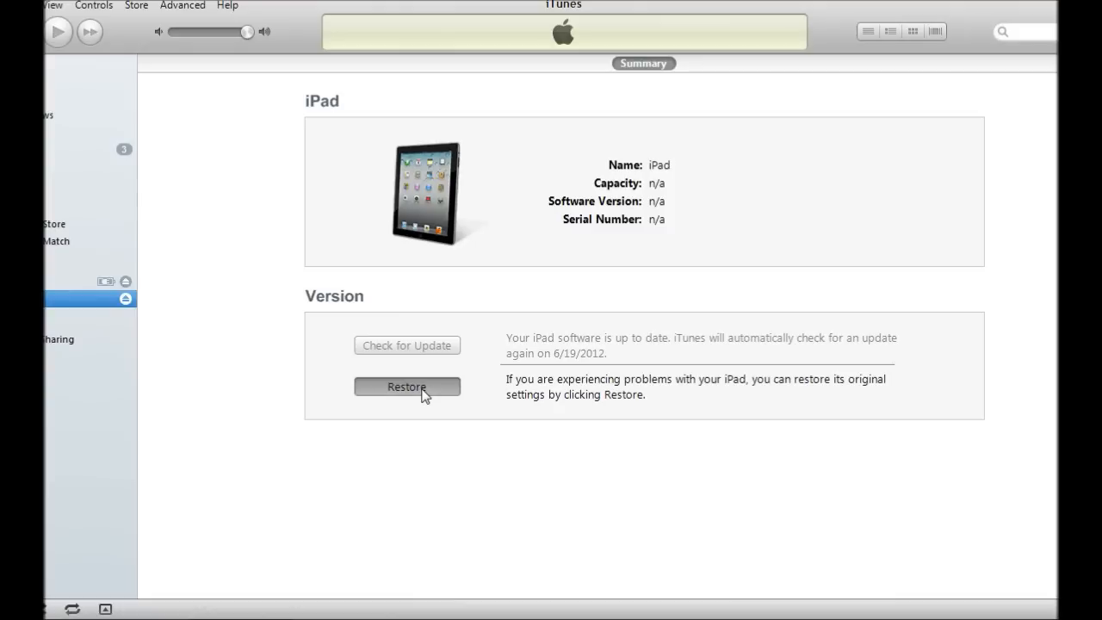
Step: Select the iPad2,1_5.1.1_9B206_Restore.ipsw firmware as the iPad's restore file
click(406, 385)
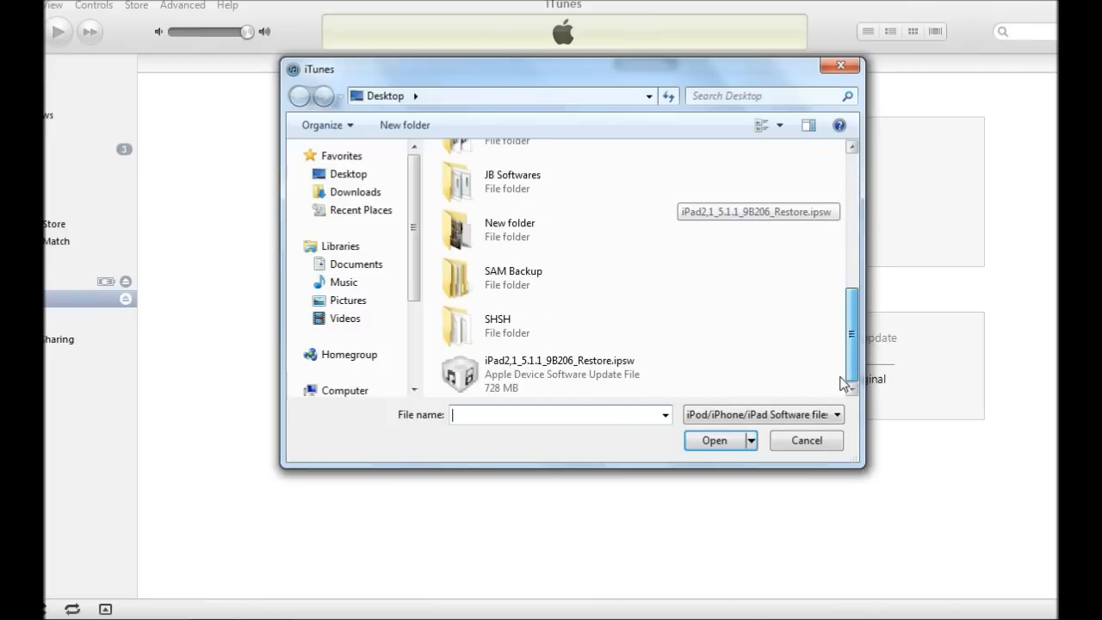
click(806, 440)
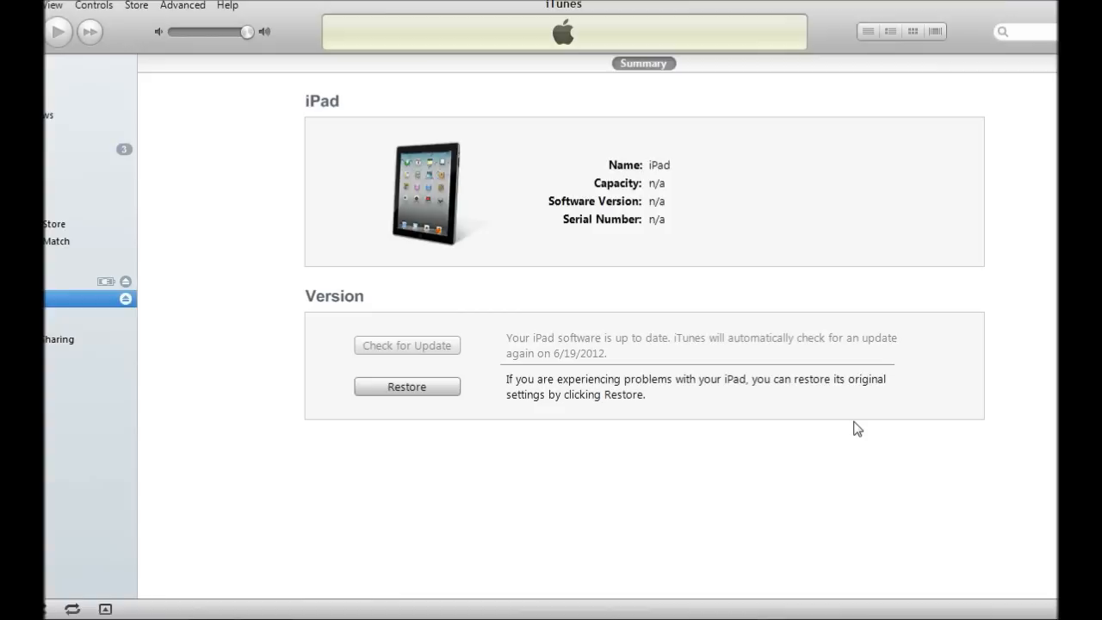
click(407, 387)
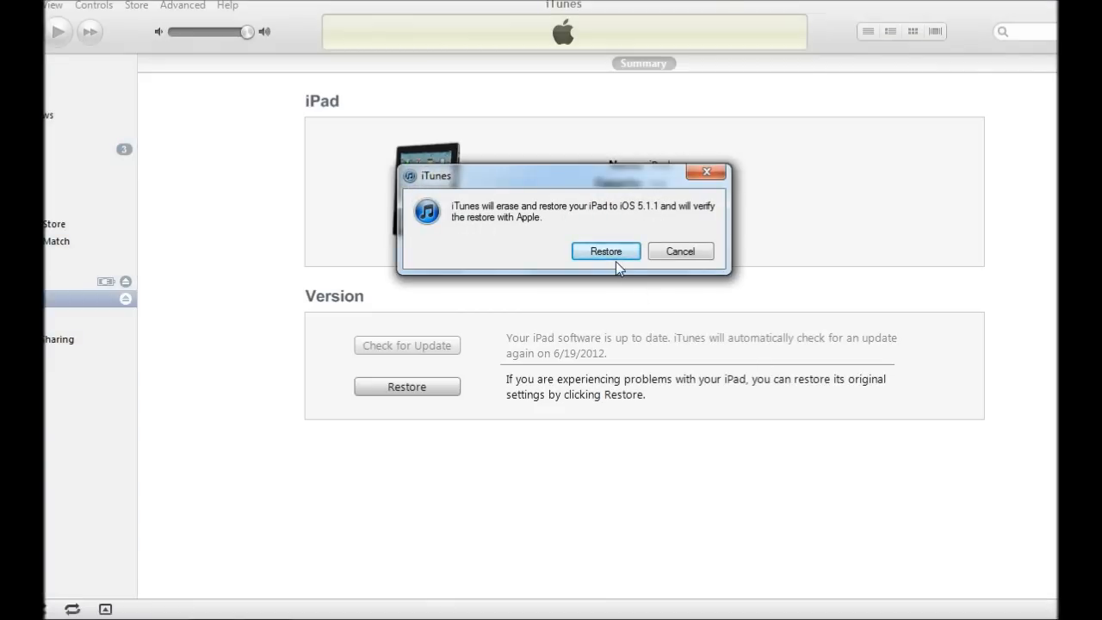
Step: Confirm erasing the iPad and restoring it to iOS 5.1.1
click(605, 251)
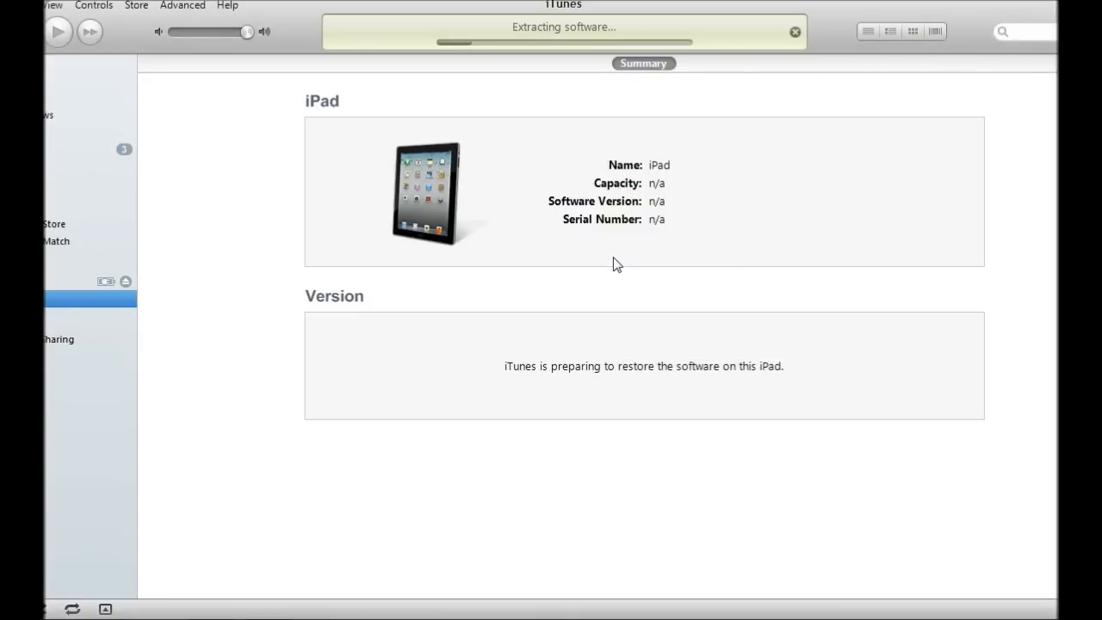
mouse_move(686, 135)
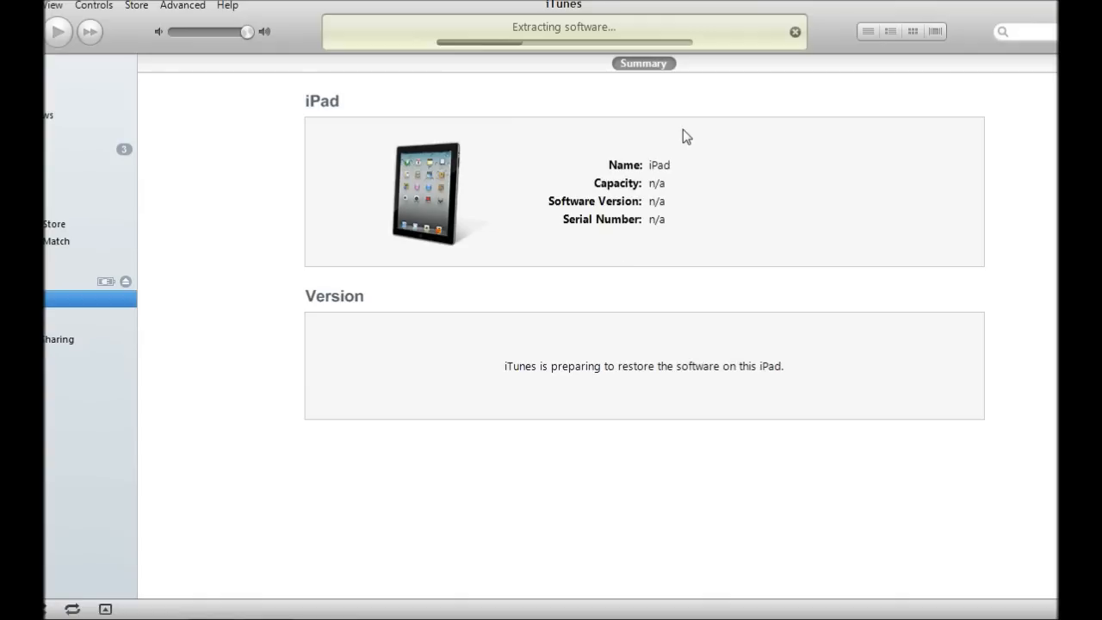
mouse_move(698, 222)
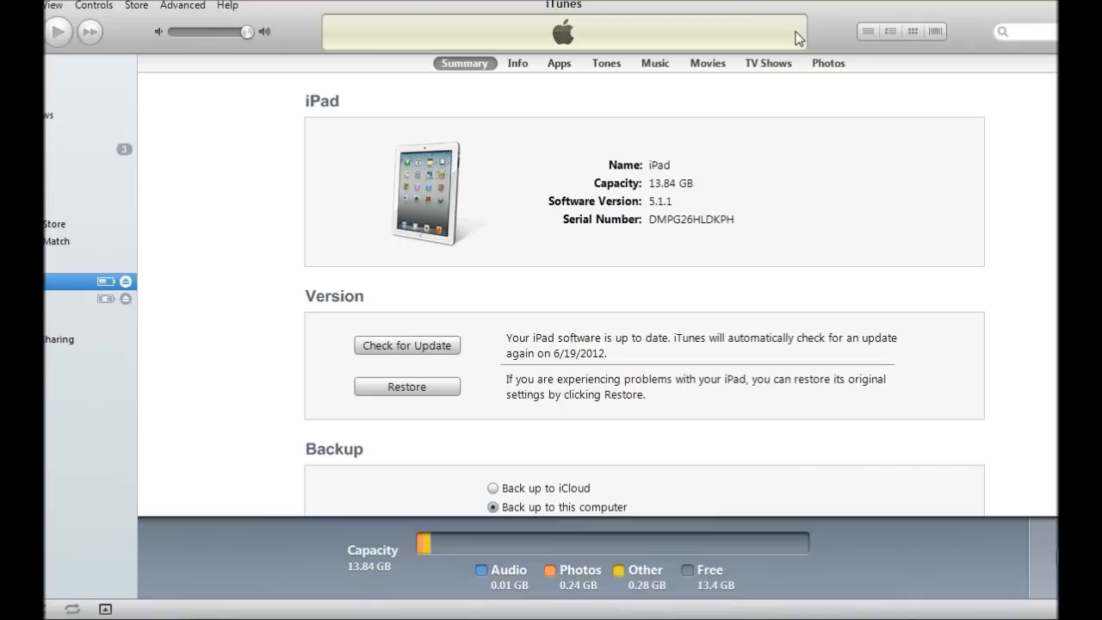
mouse_move(555, 374)
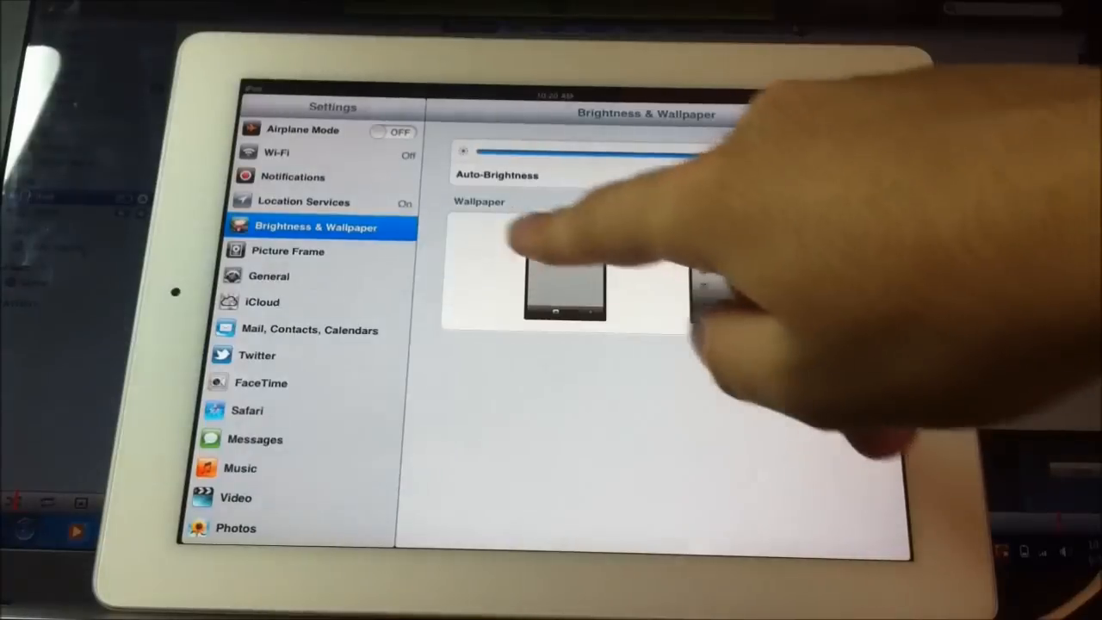
Step: View General > About on the iPad to confirm version 5.1.1 (9B206)
click(269, 276)
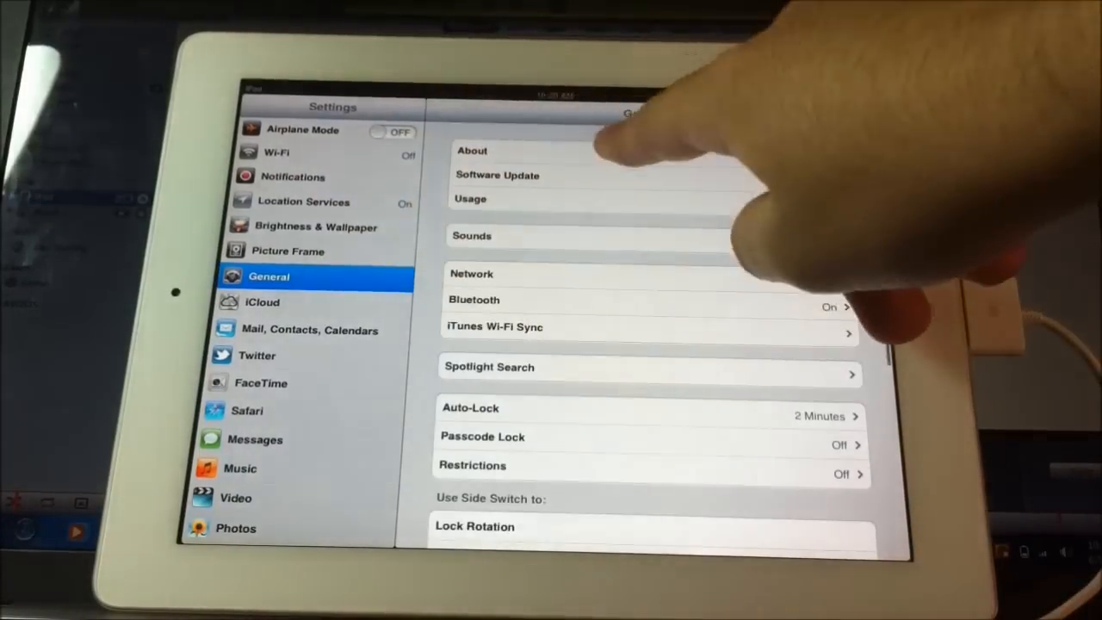
click(472, 150)
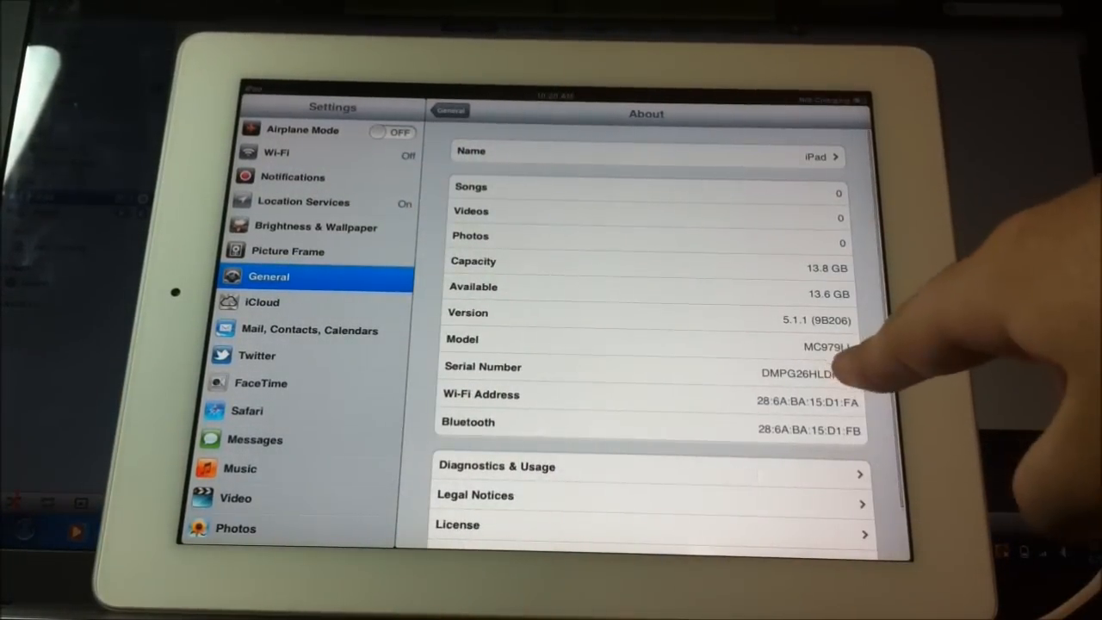